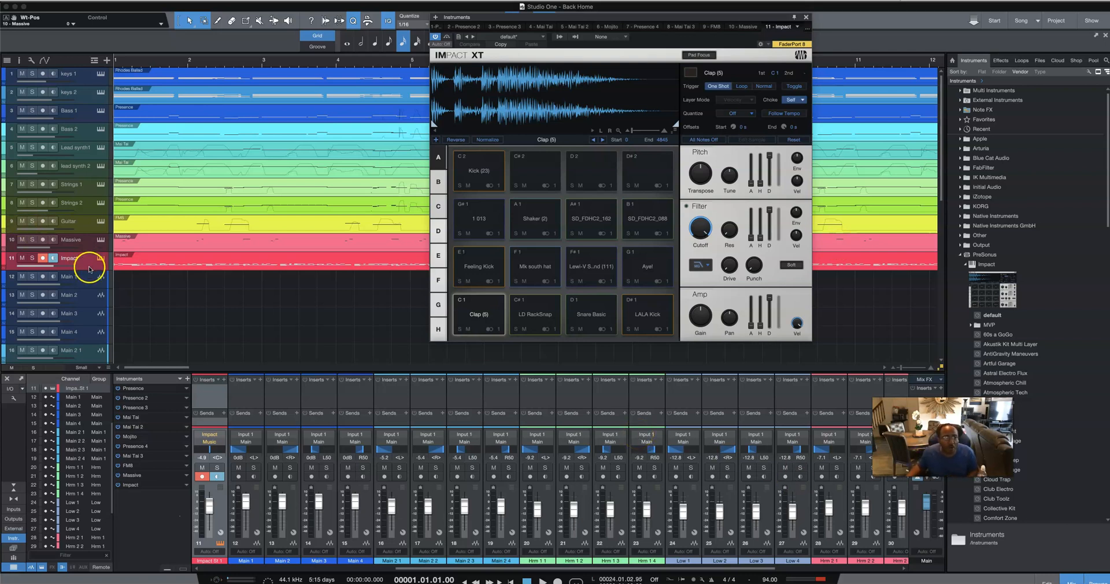
Step: Expand the Impact track to reveal its instrument input and output routing rows
{"action": "left_click", "coordinate": [87, 266]}
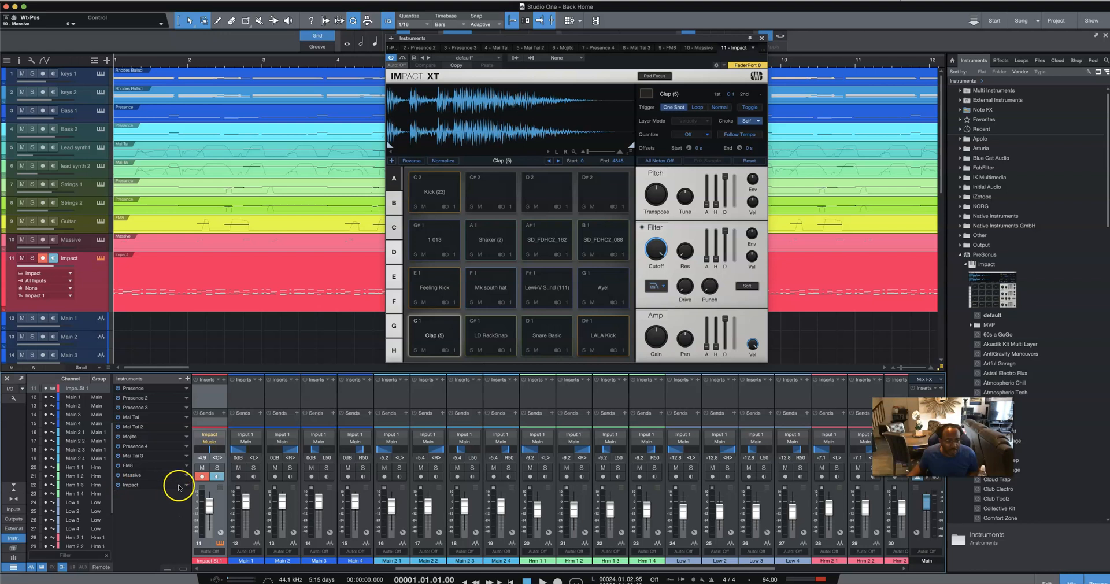
Step: Enable Impact XT outputs St 1 through St 12 from the Impact channel's context menu
{"action": "right_click", "coordinate": [210, 485]}
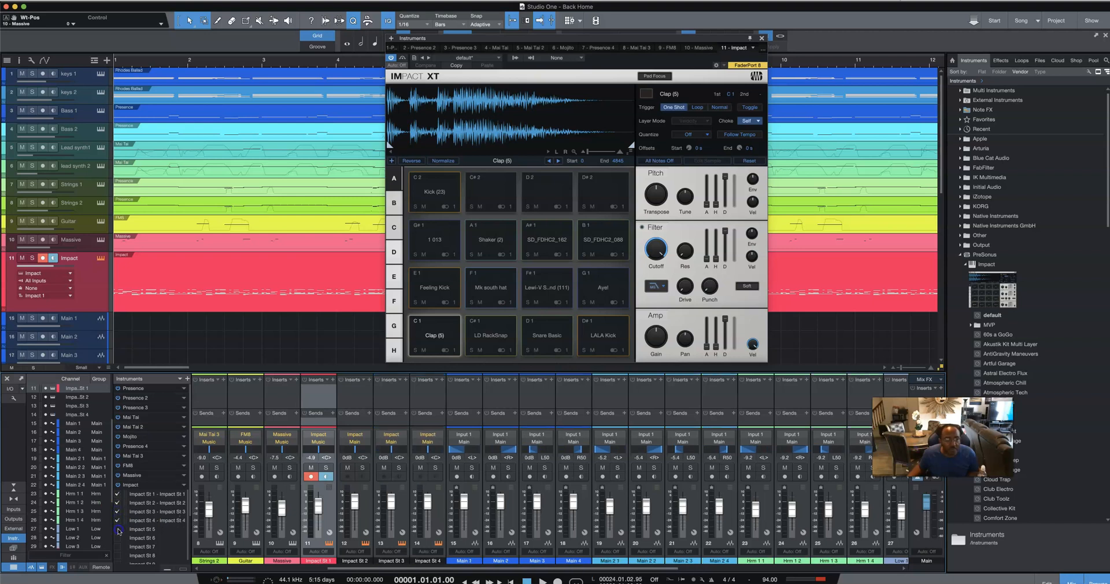
{"action": "left_click", "coordinate": [490, 335]}
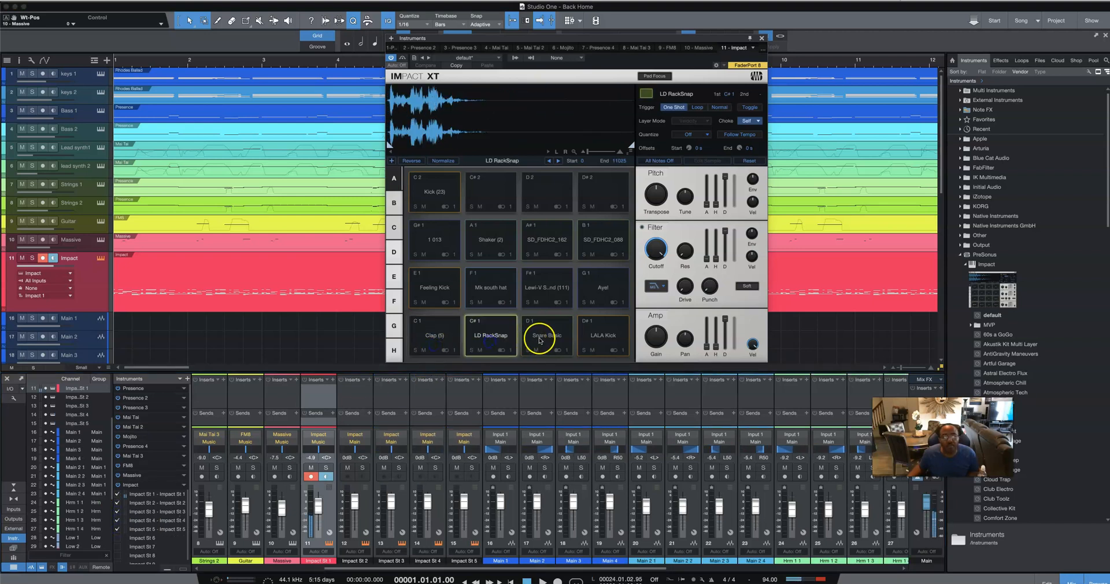
{"action": "left_click", "coordinate": [547, 287]}
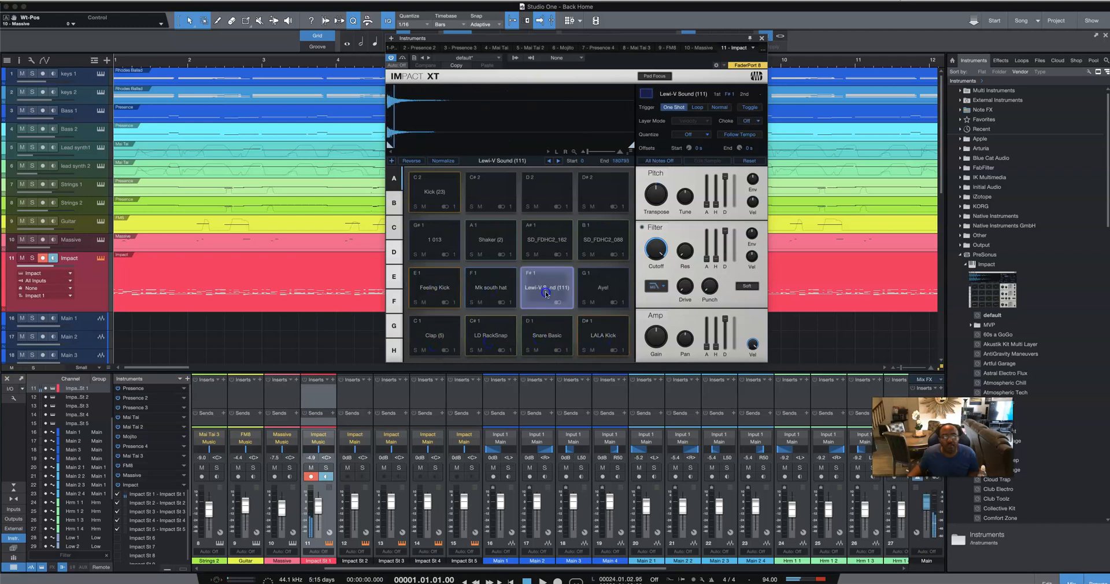
{"action": "left_click", "coordinate": [547, 239]}
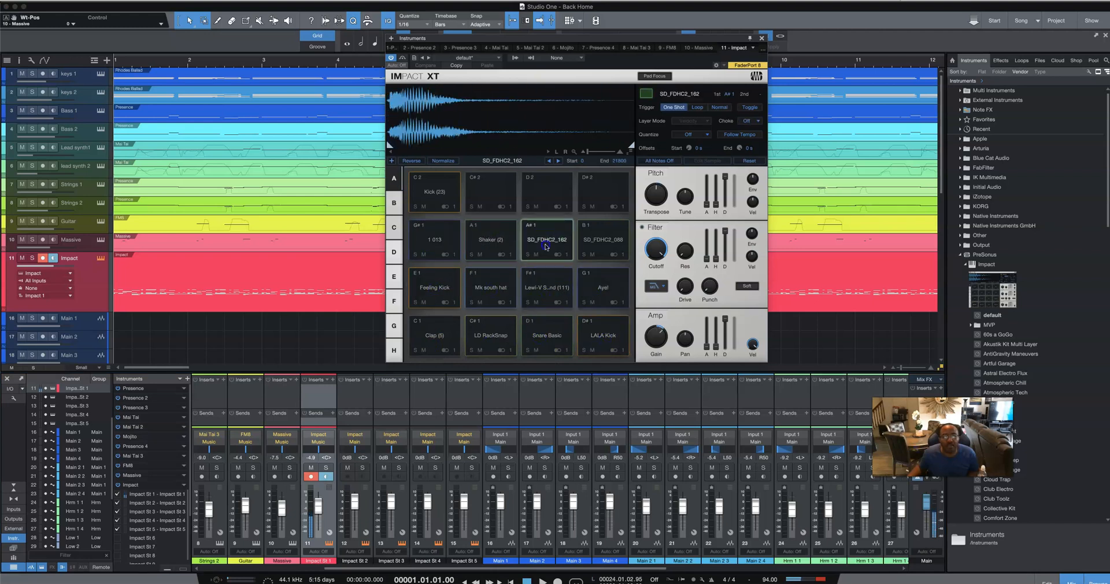
{"action": "left_click", "coordinate": [603, 239]}
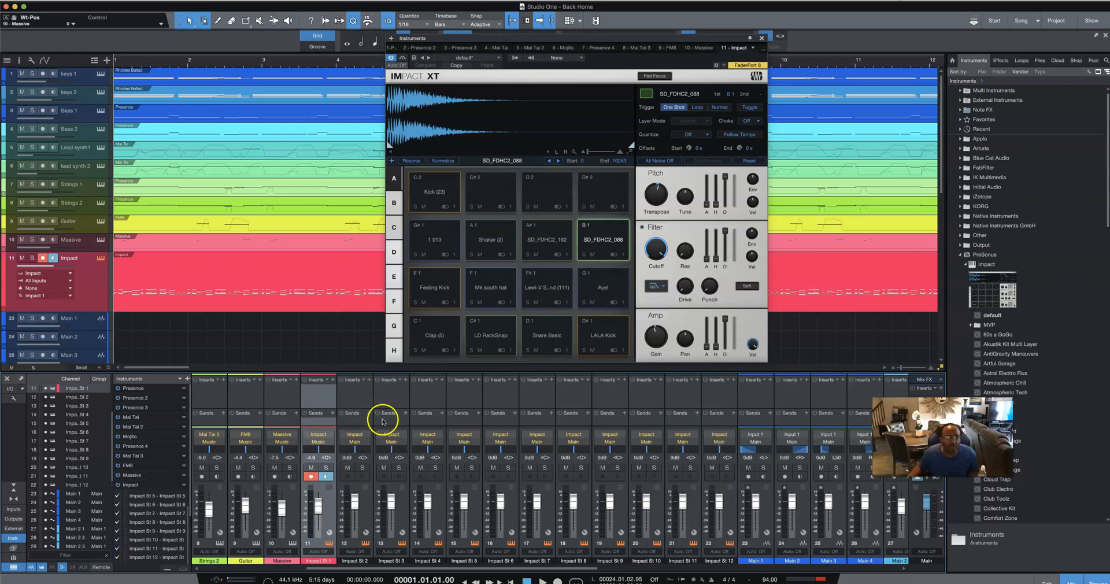
{"action": "left_click", "coordinate": [433, 335]}
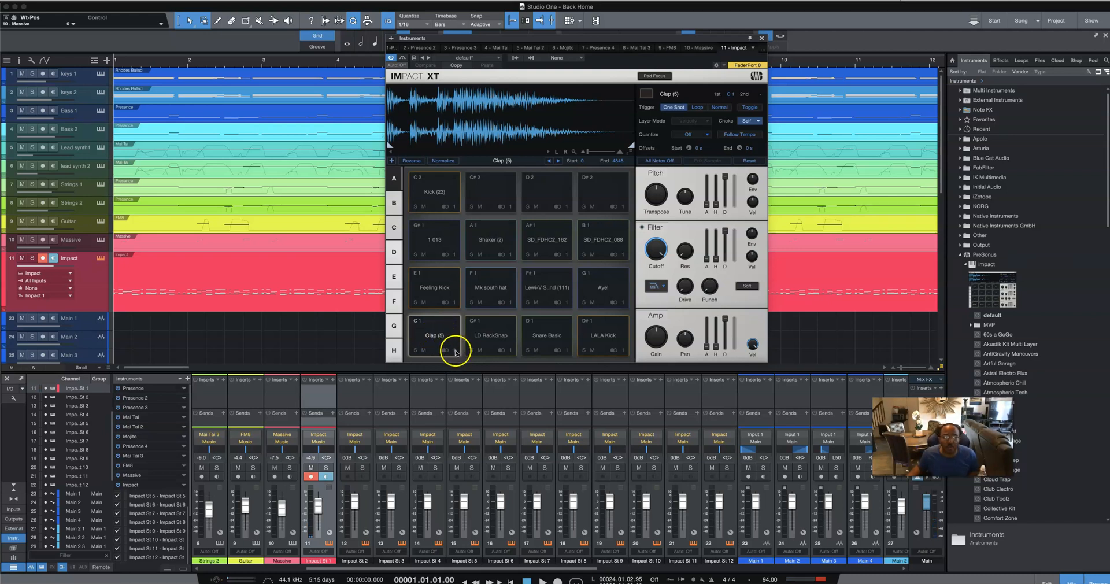
Step: Route the Clap pad to Stereo 2 - Impact St 2 and begin editing that channel's name
{"action": "left_click", "coordinate": [471, 58]}
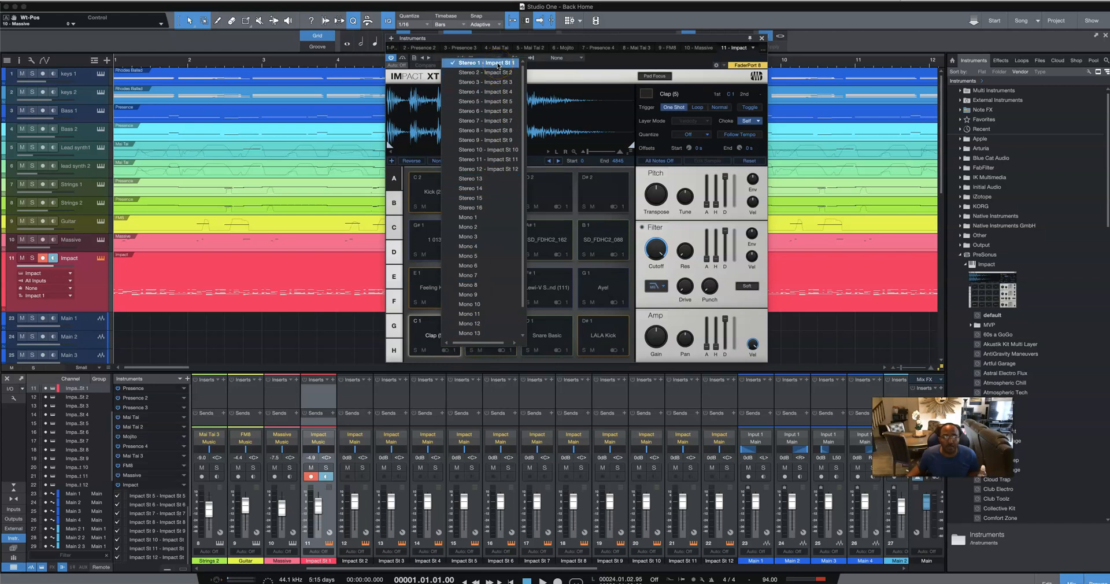
{"action": "mouse_move", "coordinate": [485, 82]}
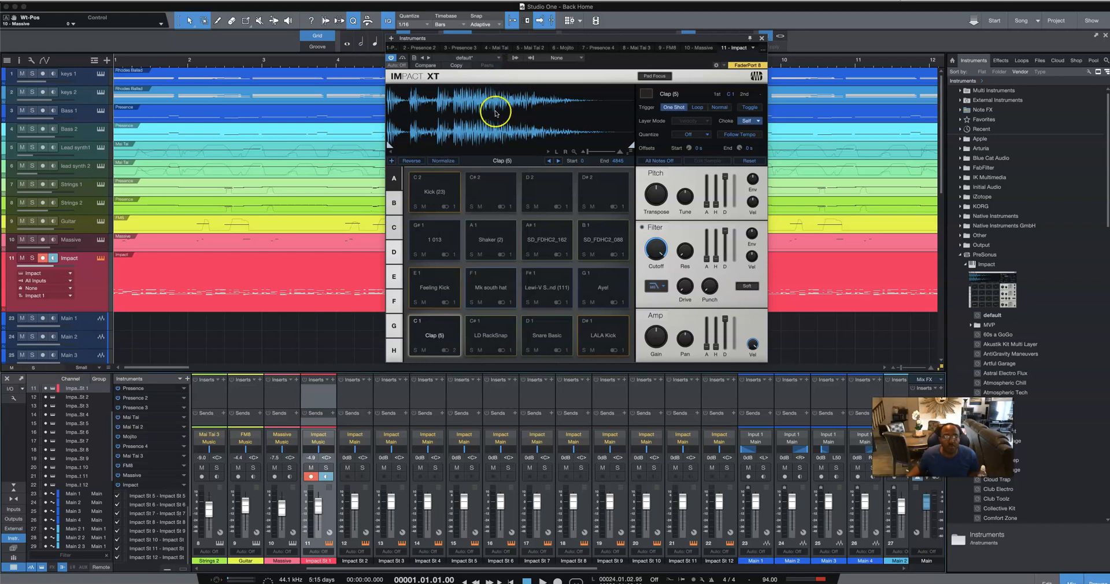
{"action": "mouse_move", "coordinate": [375, 534]}
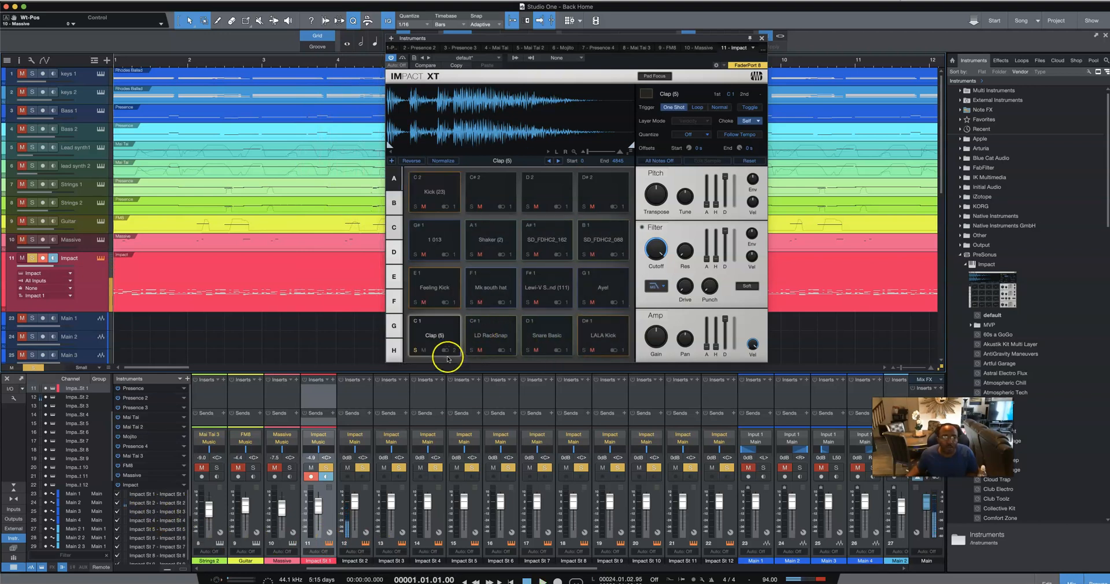
{"action": "left_click", "coordinate": [453, 351]}
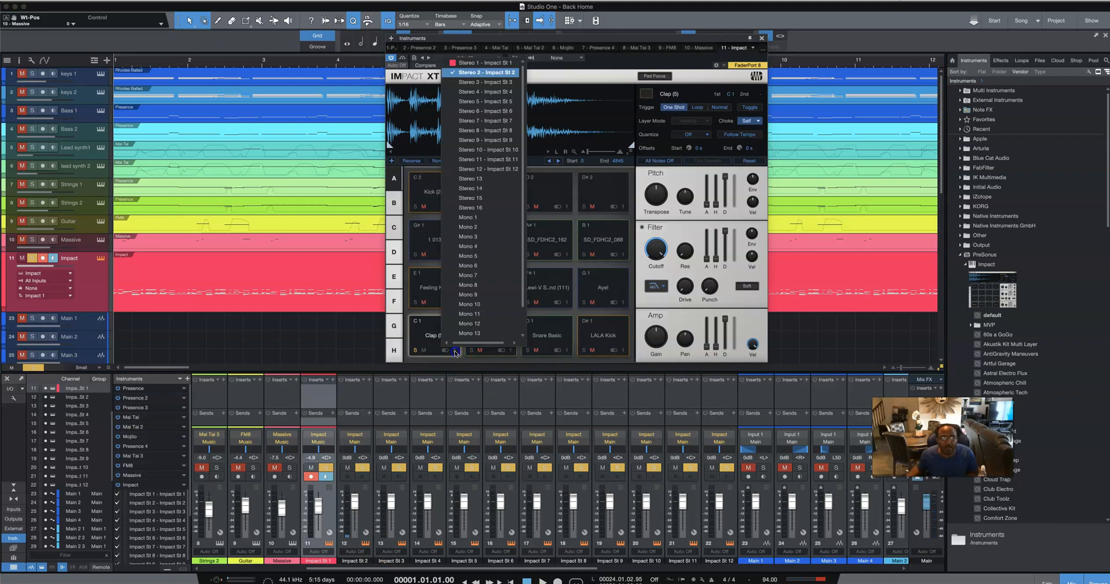
{"action": "left_click", "coordinate": [486, 72]}
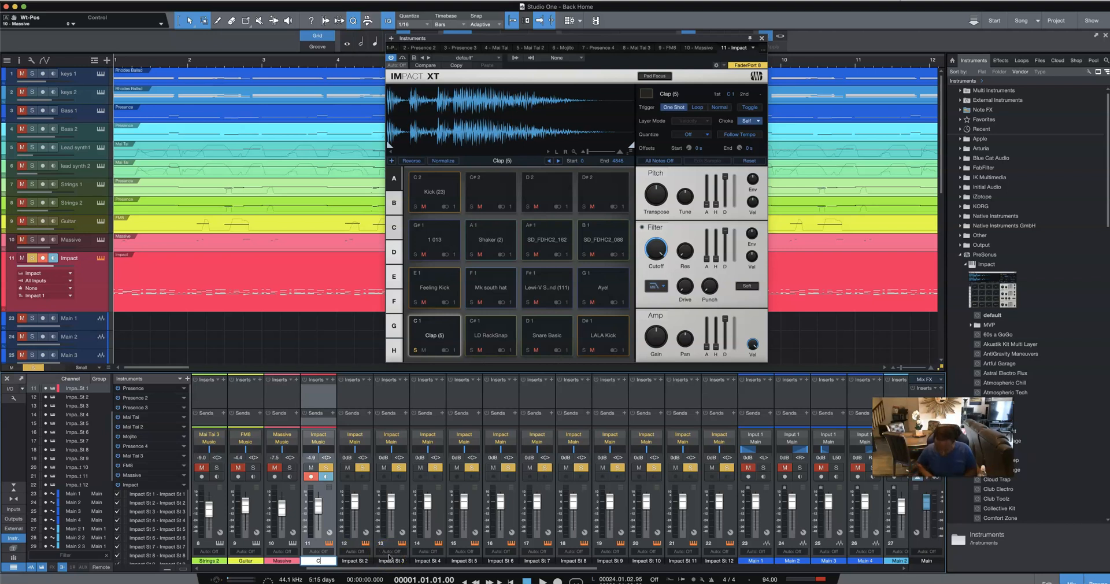
Step: Name the clap channel Claps and route LD RackSnap to a second output named snaps
{"action": "type", "text": "Claps"}
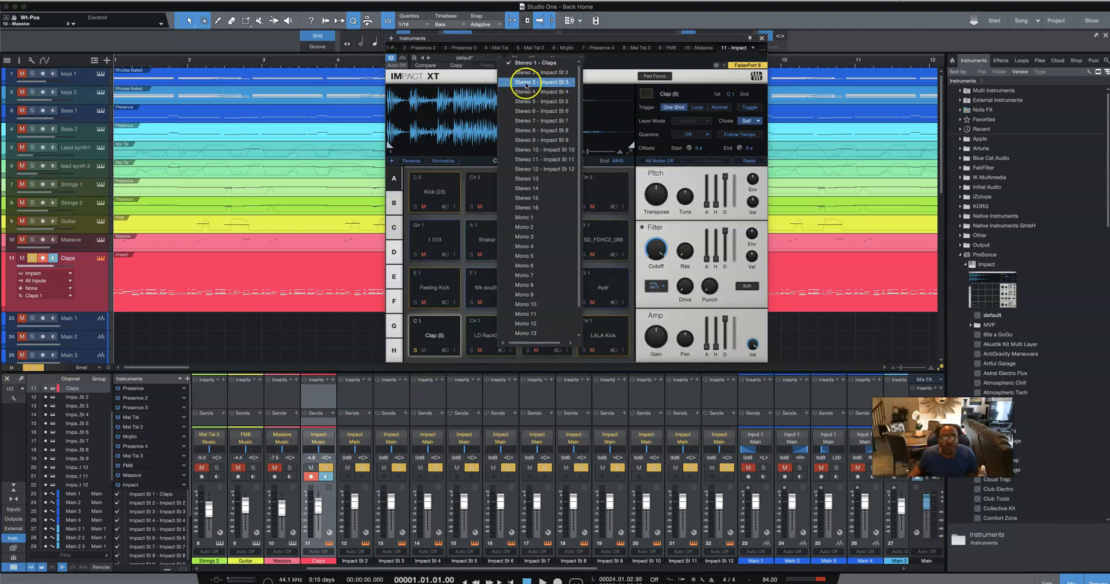
{"action": "left_click", "coordinate": [490, 337]}
{"action": "type", "text": "snaps"}
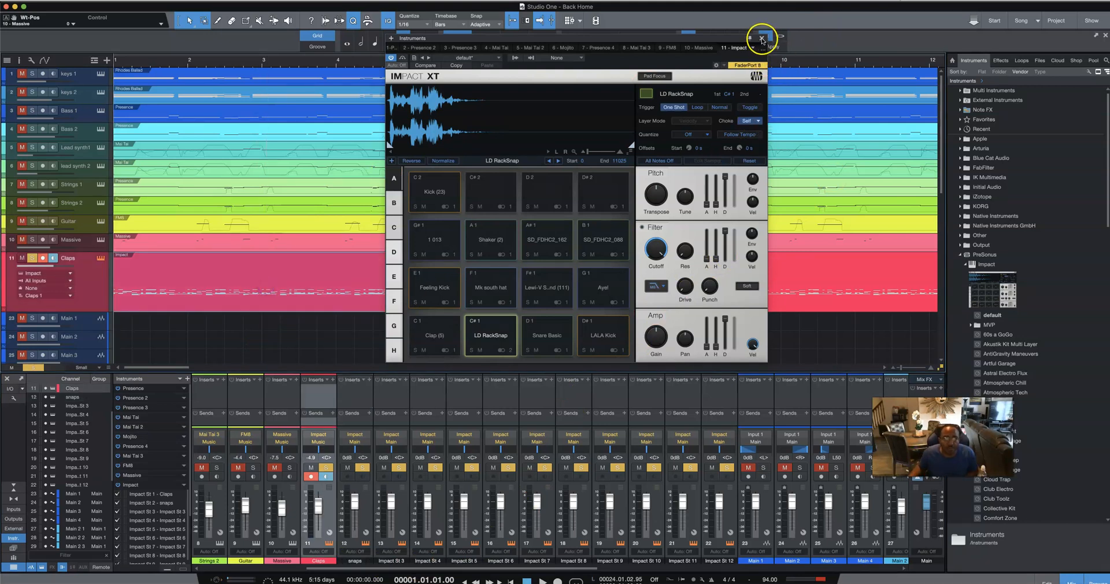
Step: Close Impact XT and explode the Impact part's pitches to separate drum tracks
{"action": "left_click", "coordinate": [762, 38]}
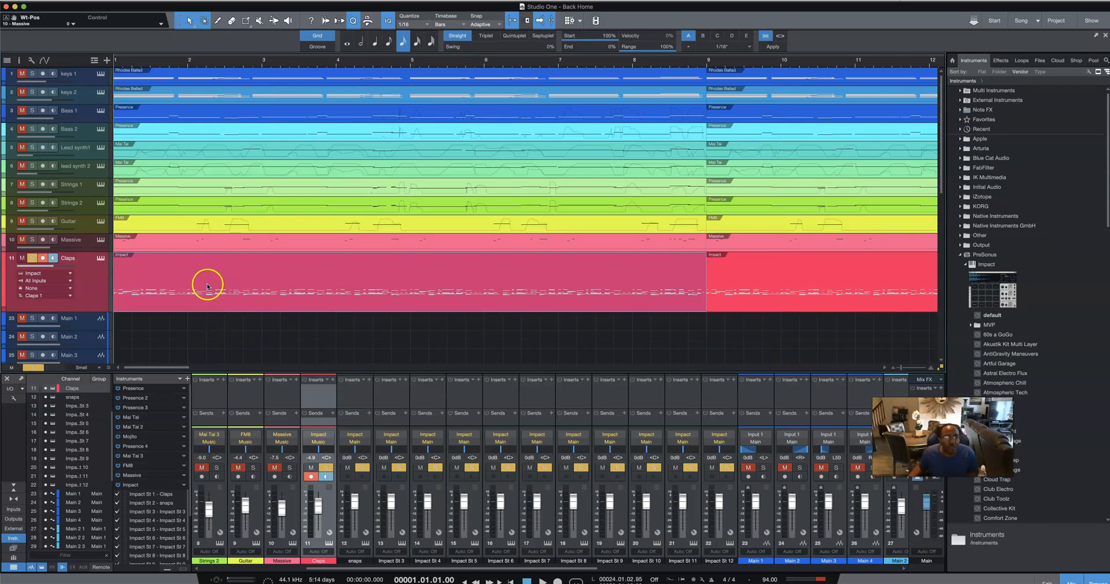
{"action": "right_click", "coordinate": [207, 284]}
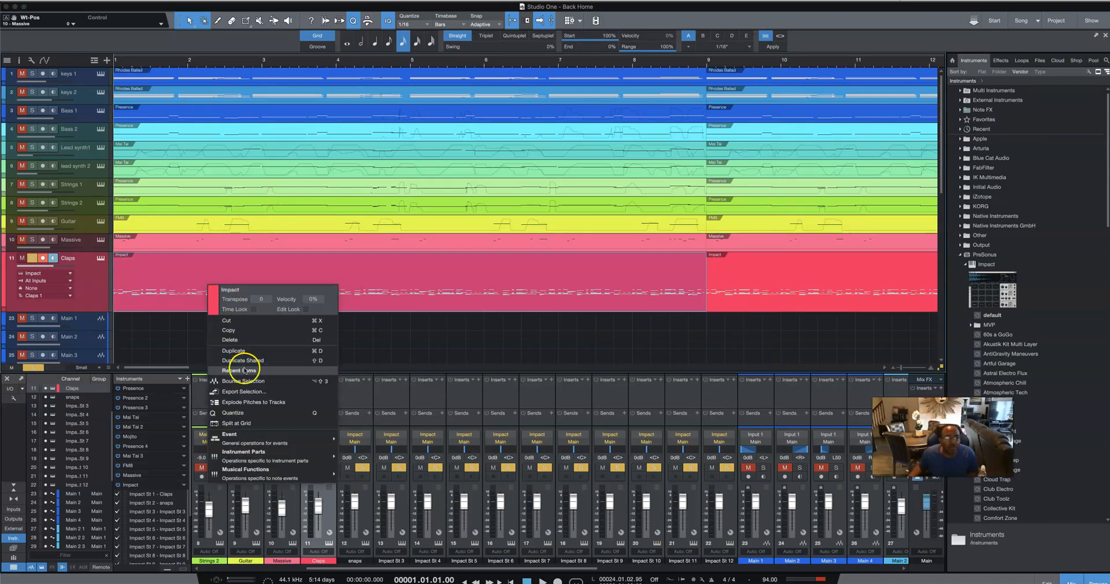
{"action": "mouse_move", "coordinate": [243, 452]}
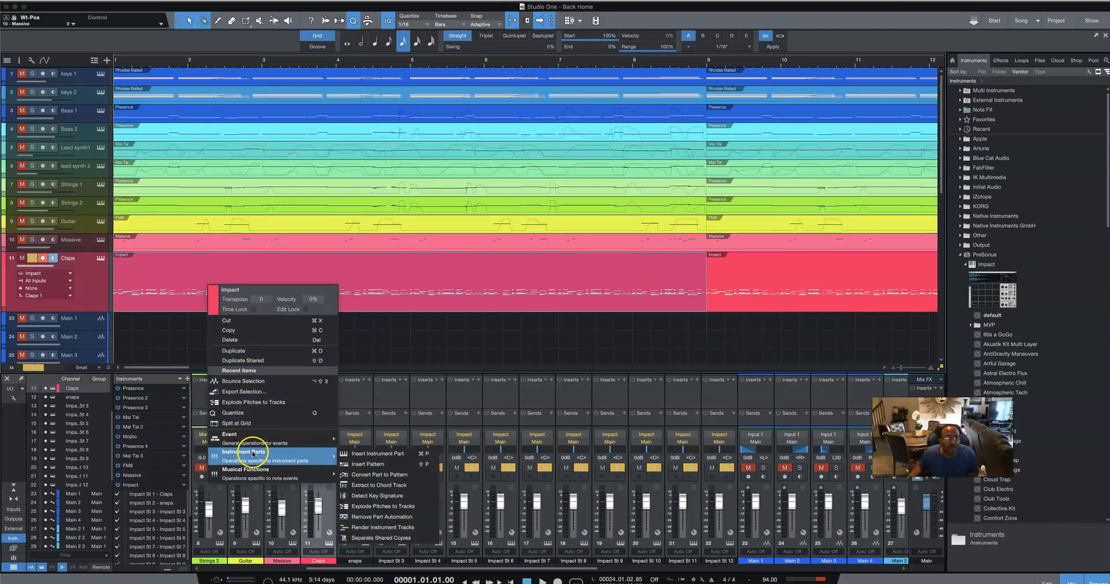
{"action": "mouse_move", "coordinate": [381, 505]}
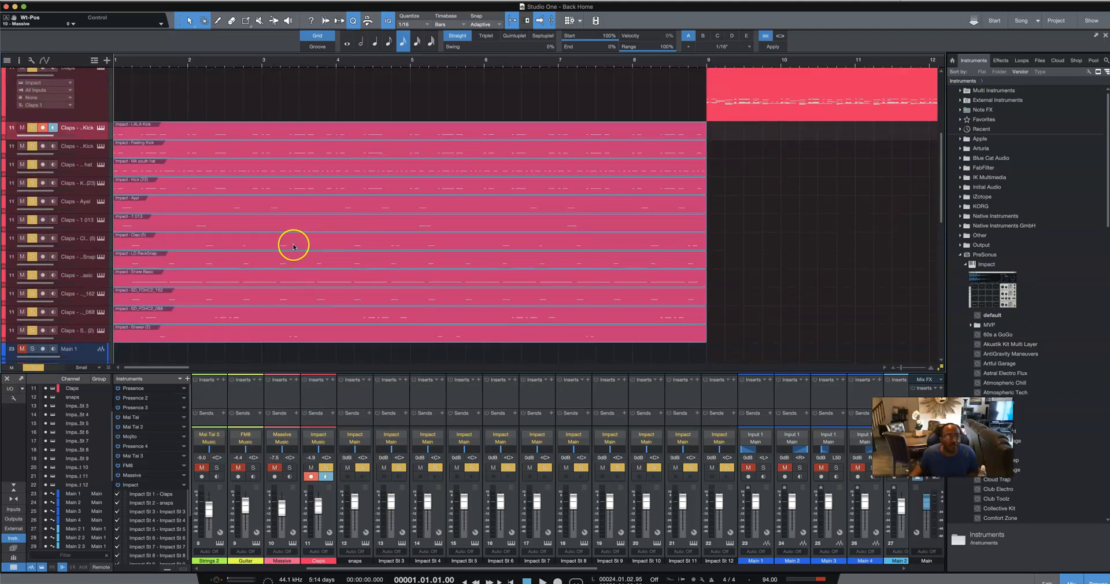
{"action": "mouse_move", "coordinate": [206, 163]}
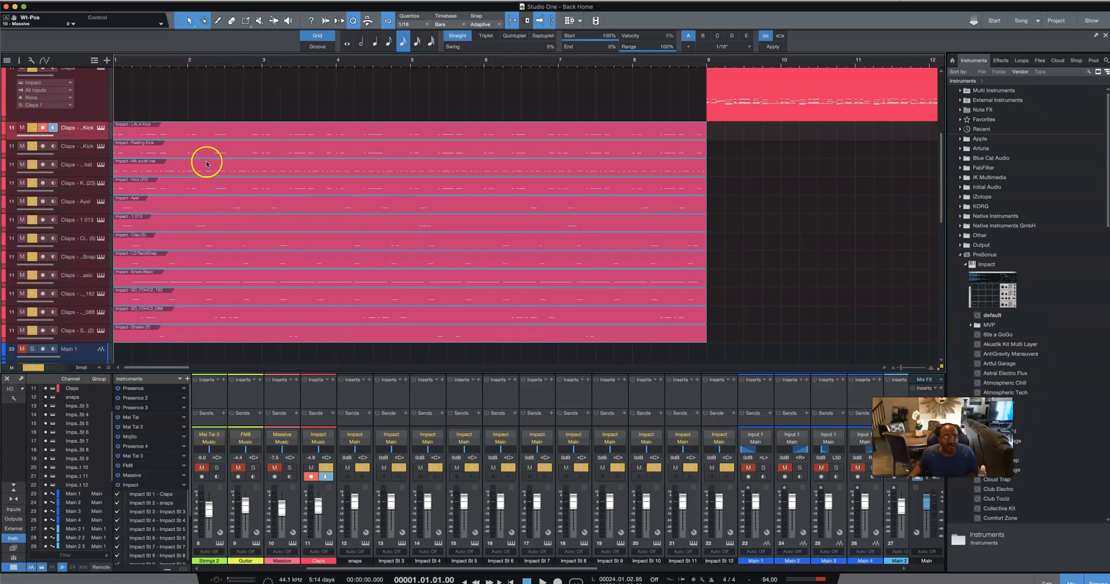
{"action": "mouse_move", "coordinate": [149, 185]}
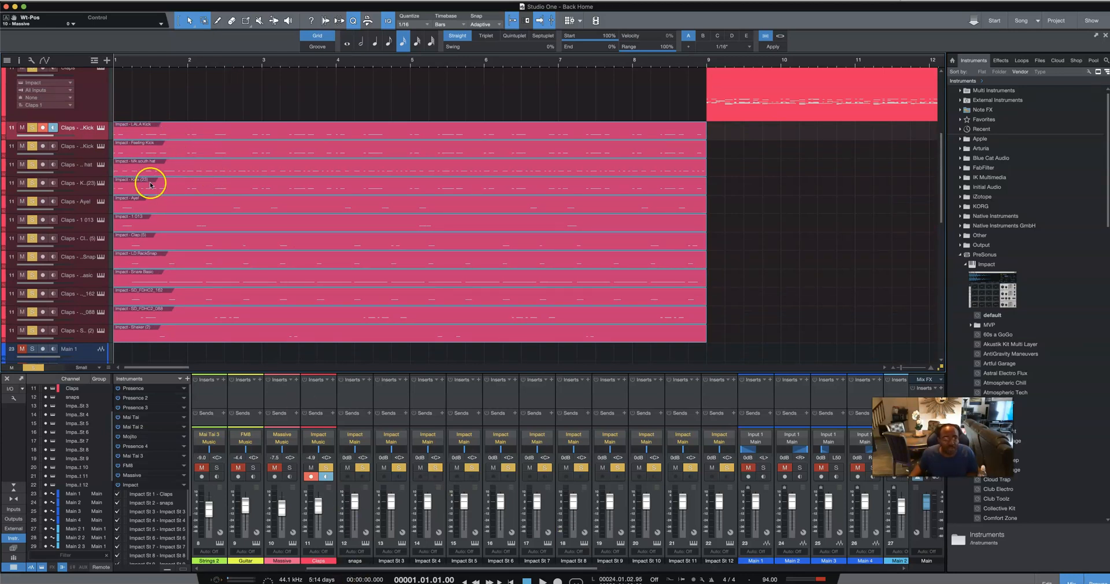
{"action": "mouse_move", "coordinate": [113, 94]}
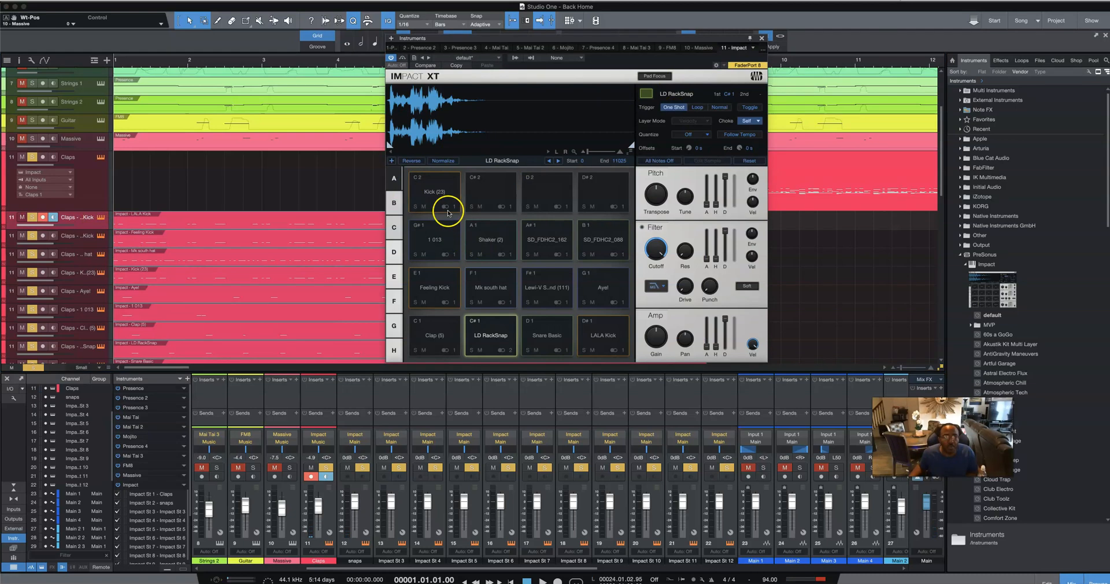
{"action": "mouse_move", "coordinate": [670, 49]}
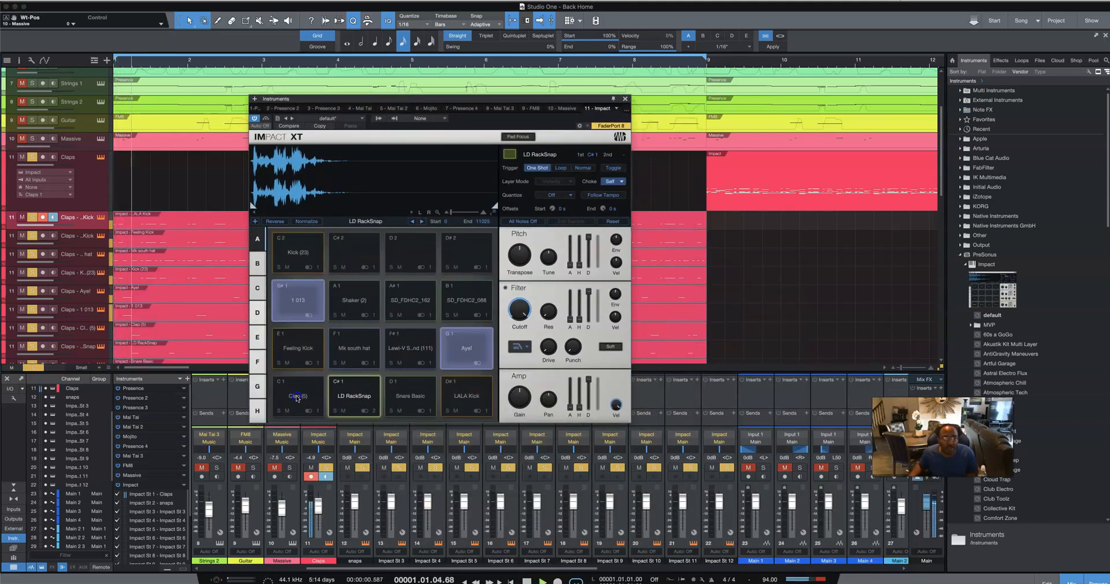
Step: Route the snap and kick pads to their own stereo outputs, naming channels La Kick and feelin Kick
{"action": "left_click", "coordinate": [430, 412]}
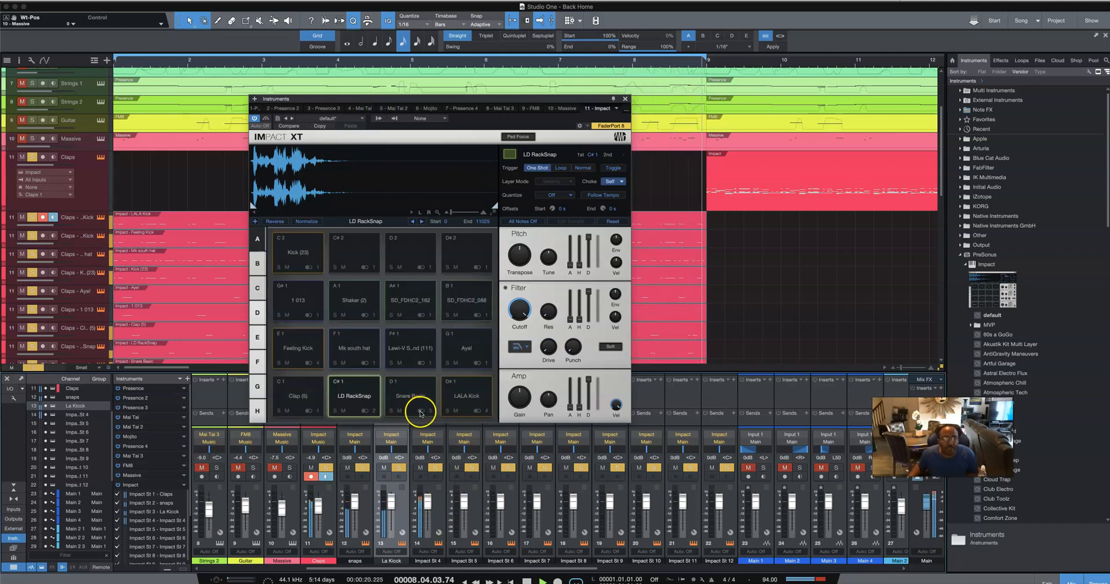
{"action": "left_click", "coordinate": [421, 414]}
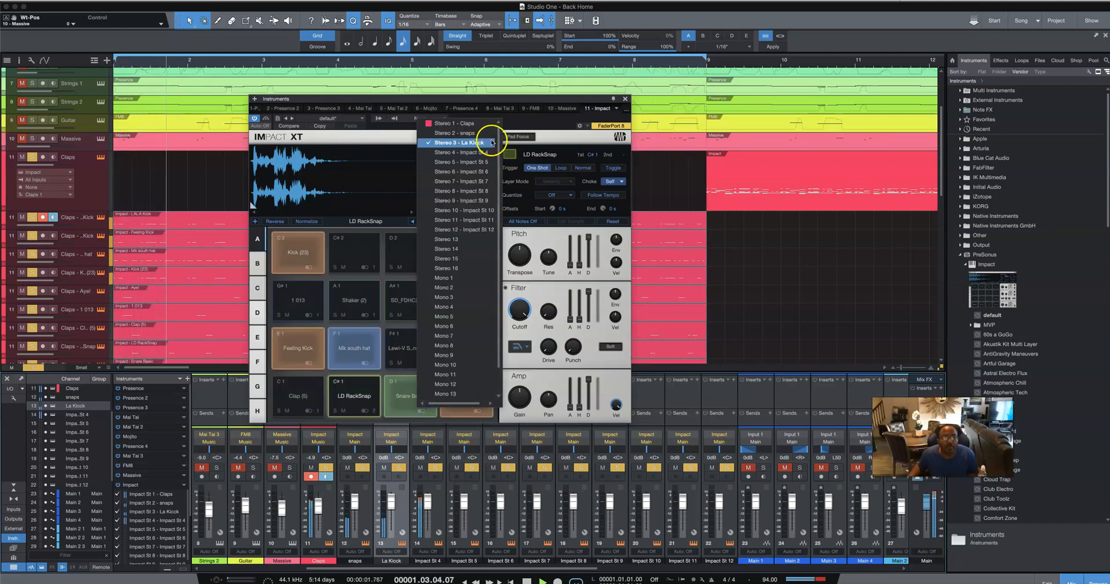
{"action": "left_click", "coordinate": [459, 142]}
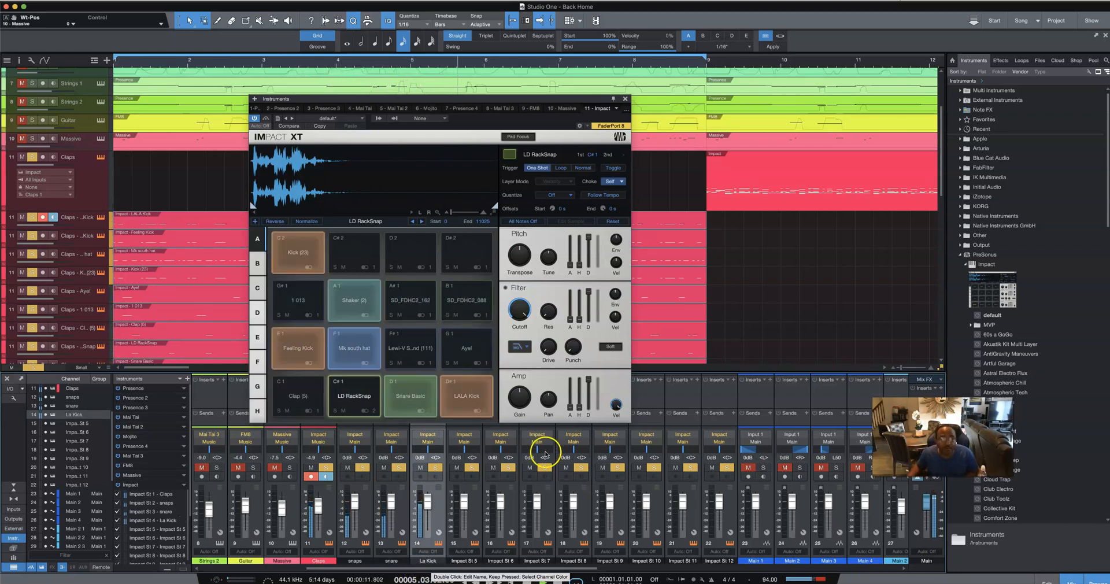
{"action": "left_click", "coordinate": [297, 348]}
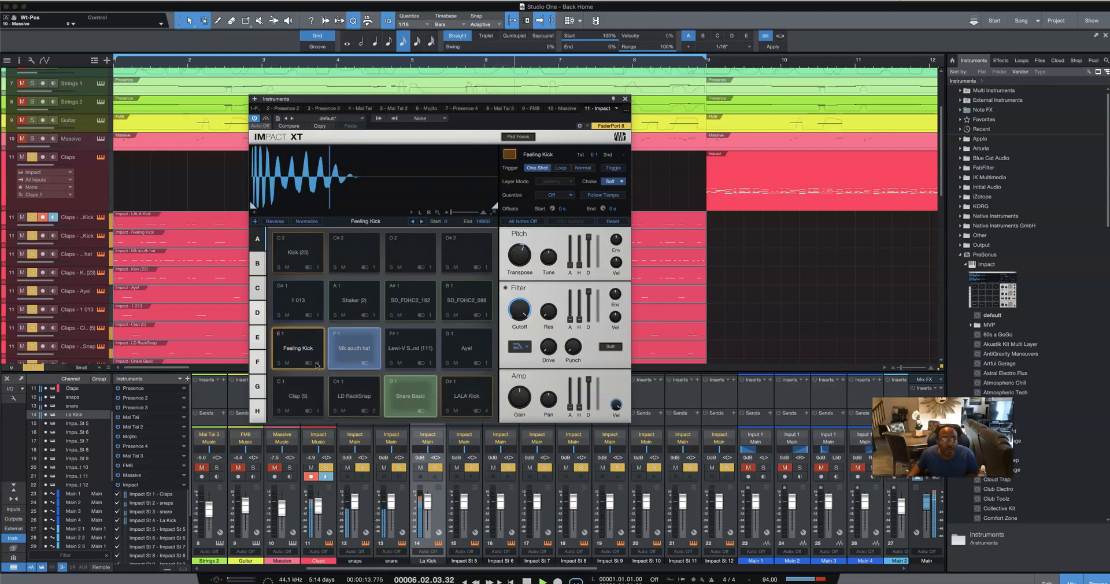
{"action": "left_click", "coordinate": [397, 74]}
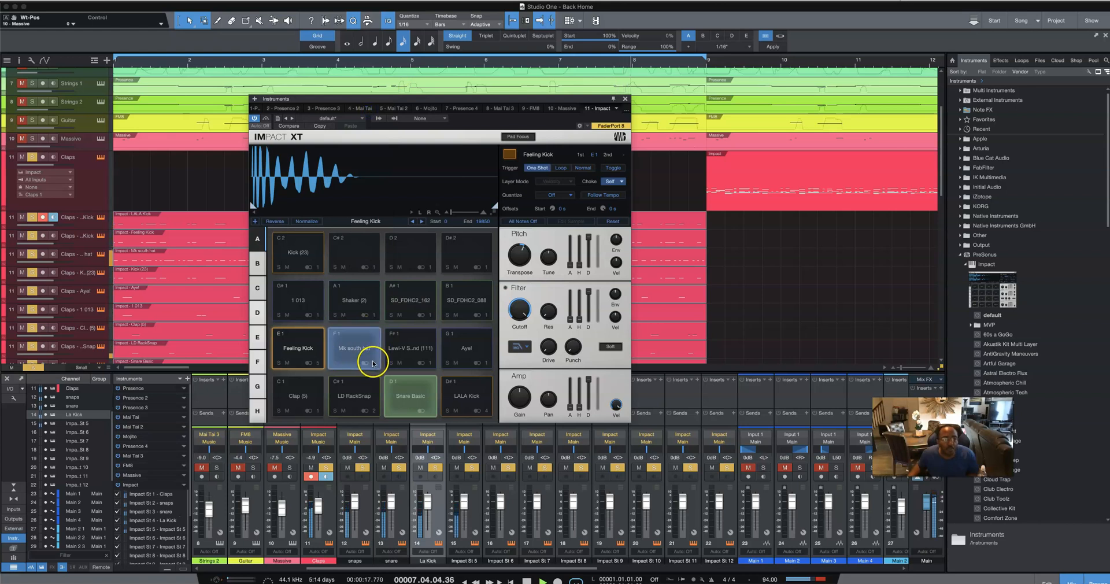
{"action": "left_click", "coordinate": [368, 359]}
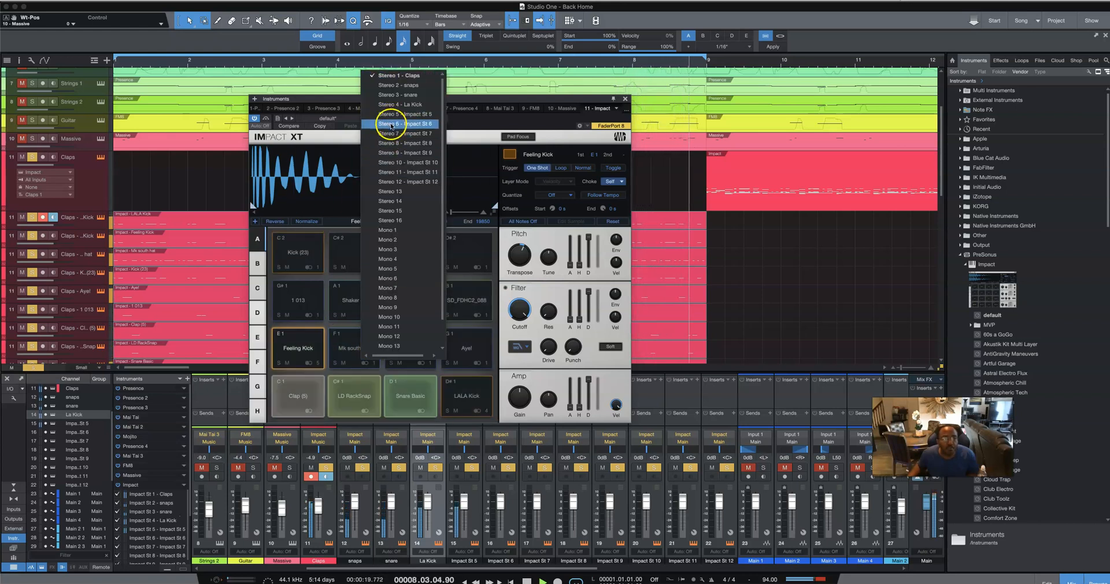
{"action": "left_click", "coordinate": [406, 124]}
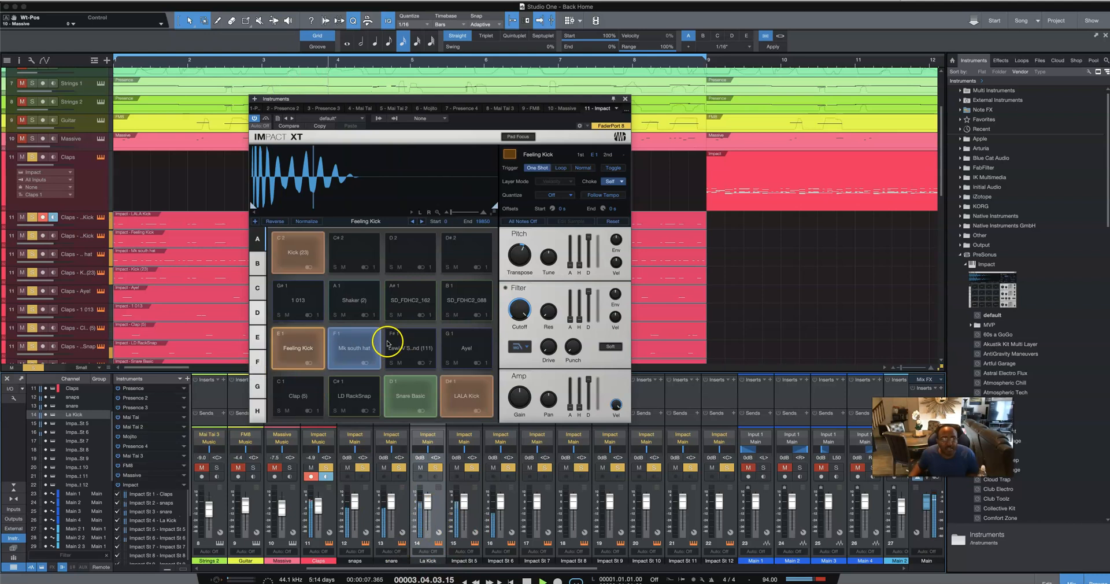
Step: Route the hat, crash and Aye! pads to outputs named Hat 1, Crash and AYE
{"action": "left_click", "coordinate": [354, 348]}
{"action": "type", "text": "feelin Kick"}
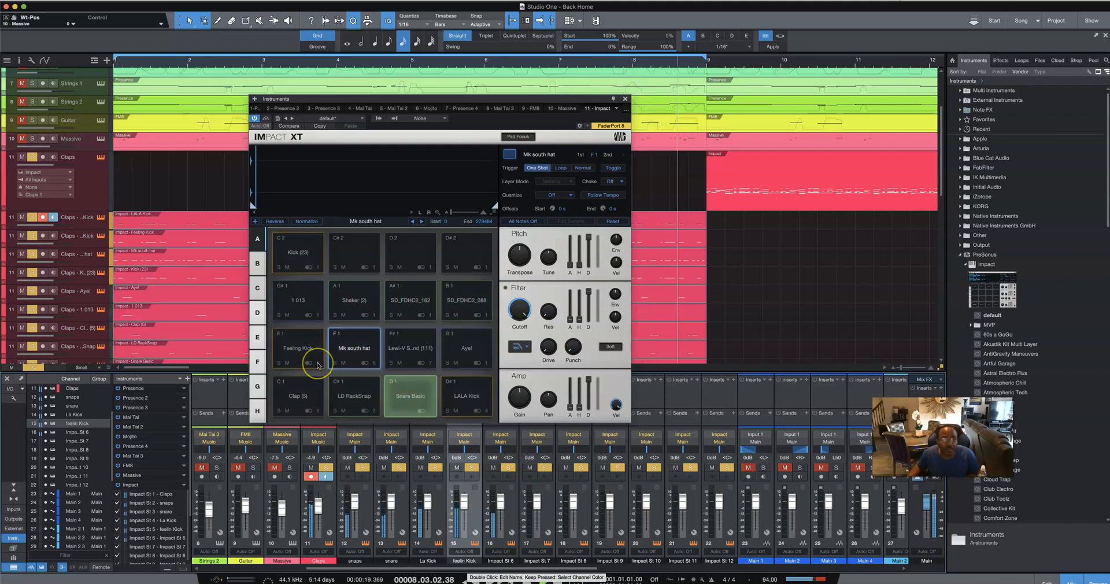
{"action": "left_click", "coordinate": [317, 364]}
{"action": "type", "text": "HH"}
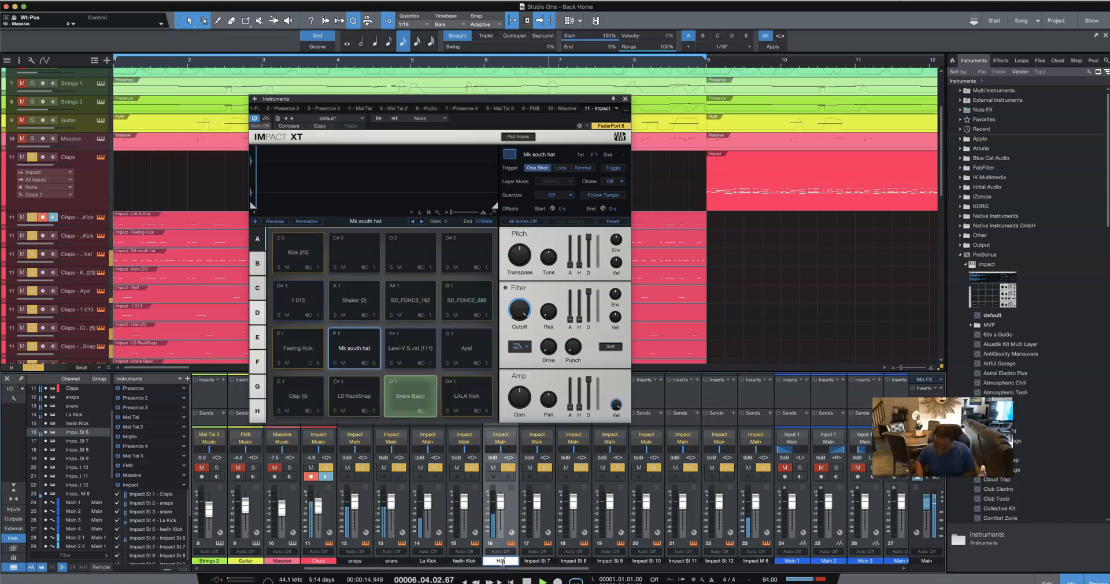
{"action": "left_click", "coordinate": [464, 395]}
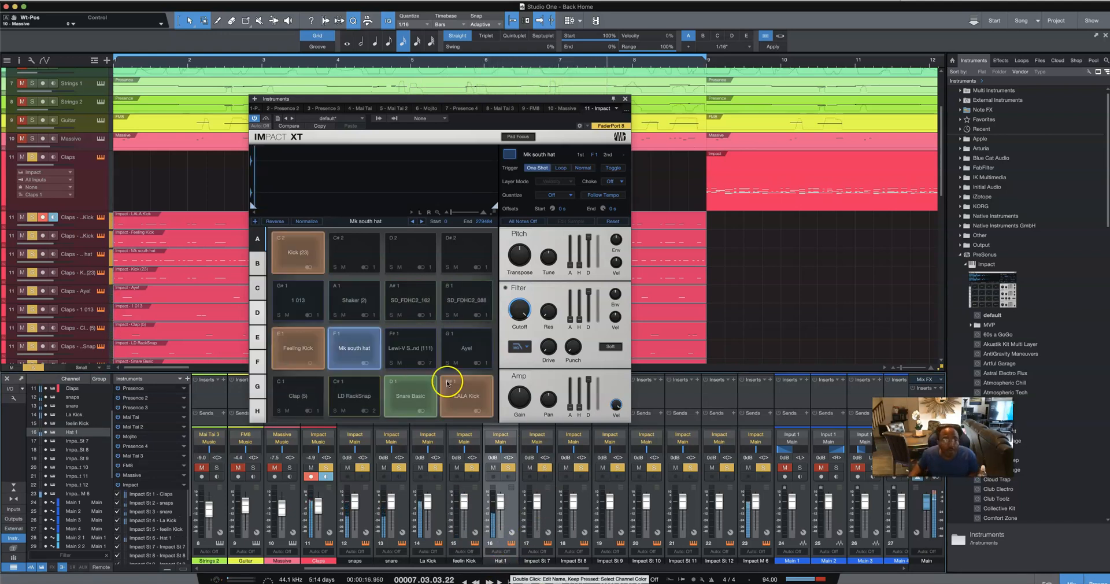
{"action": "left_click", "coordinate": [410, 347]}
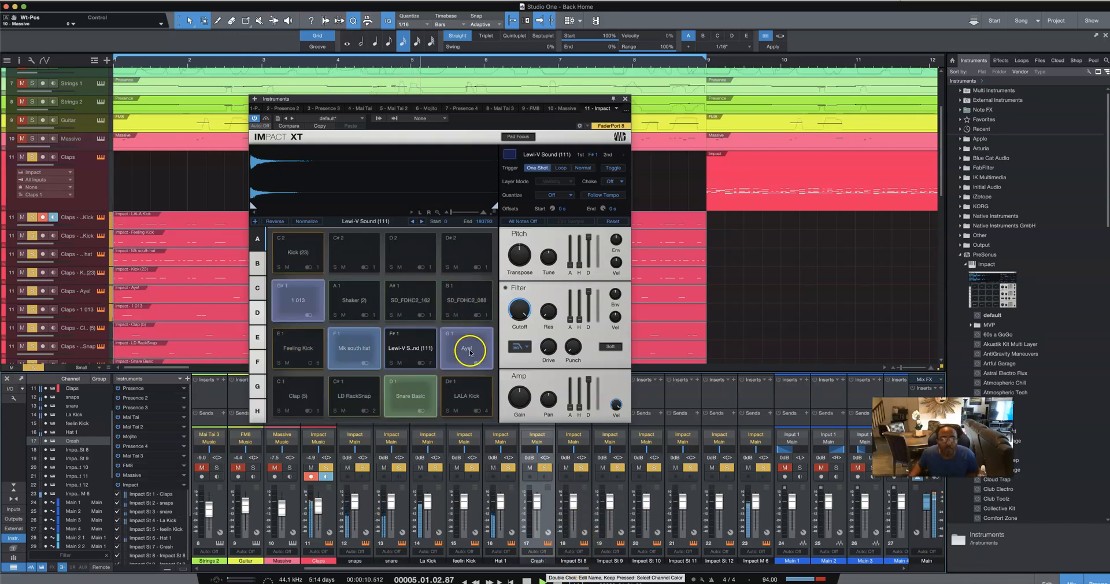
{"action": "left_click", "coordinate": [466, 347]}
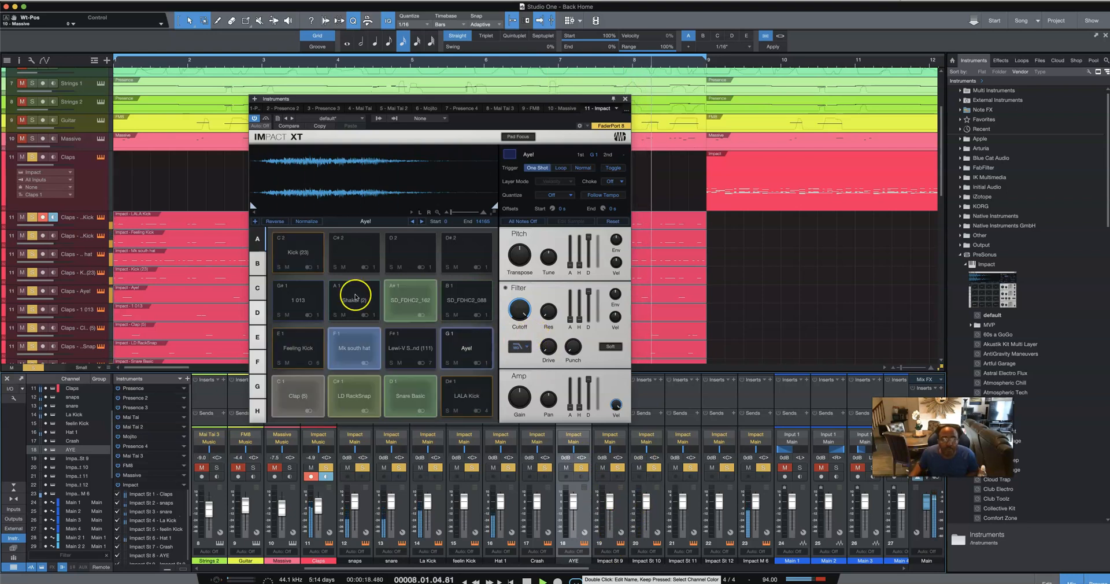
{"action": "left_click", "coordinate": [298, 300]}
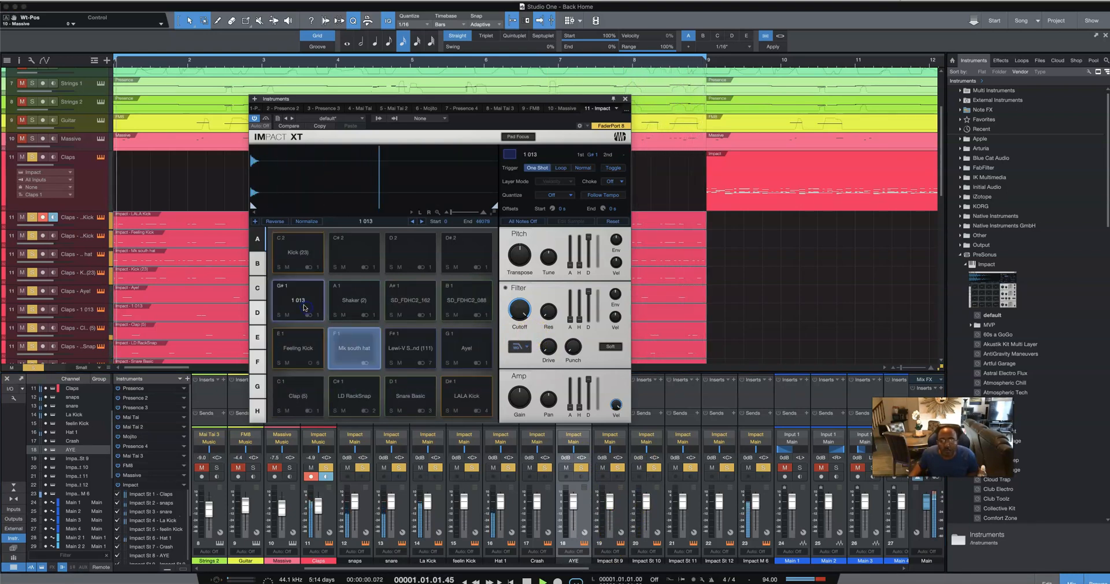
Step: Route the shaker and snare pads to channels named Shaker, Hard Snare and Funk Snare
{"action": "left_click", "coordinate": [299, 300]}
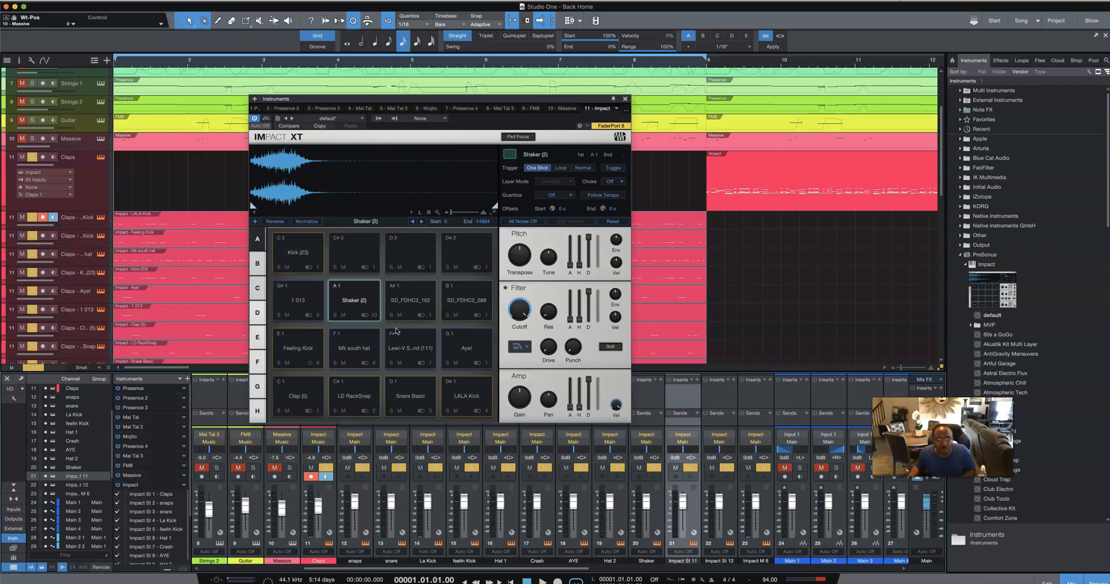
{"action": "mouse_move", "coordinate": [406, 346]}
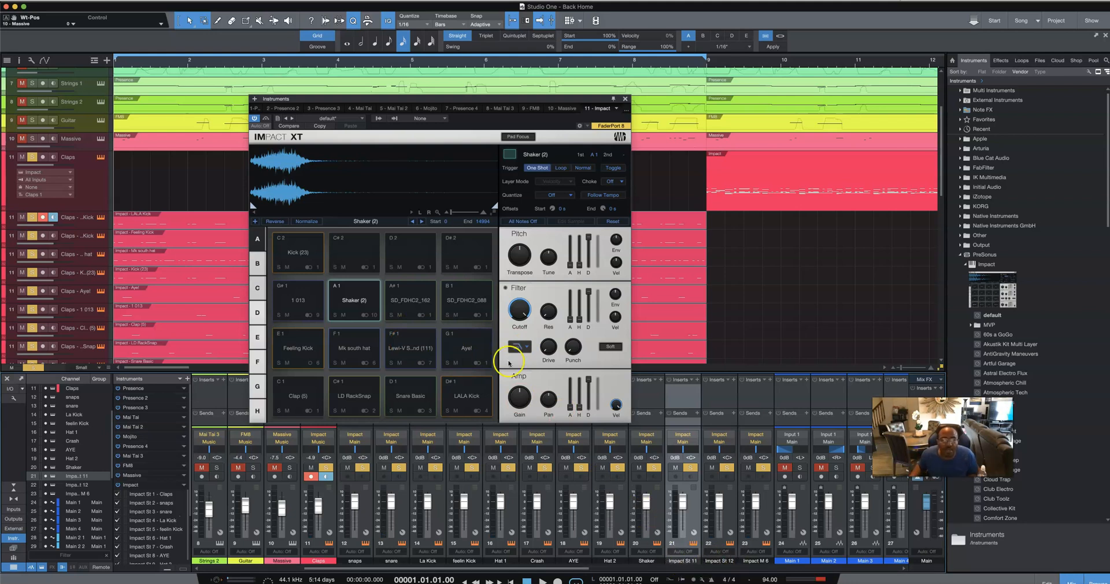
{"action": "left_click", "coordinate": [409, 300]}
{"action": "type", "text": "Hard Snare"}
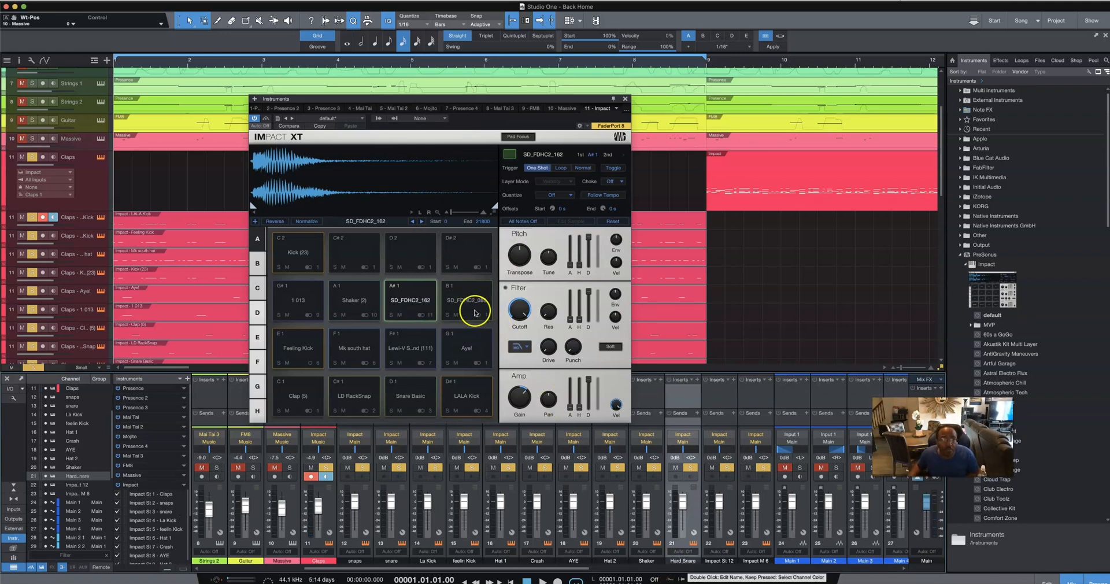
{"action": "left_click", "coordinate": [465, 300]}
{"action": "type", "text": "Fun"}
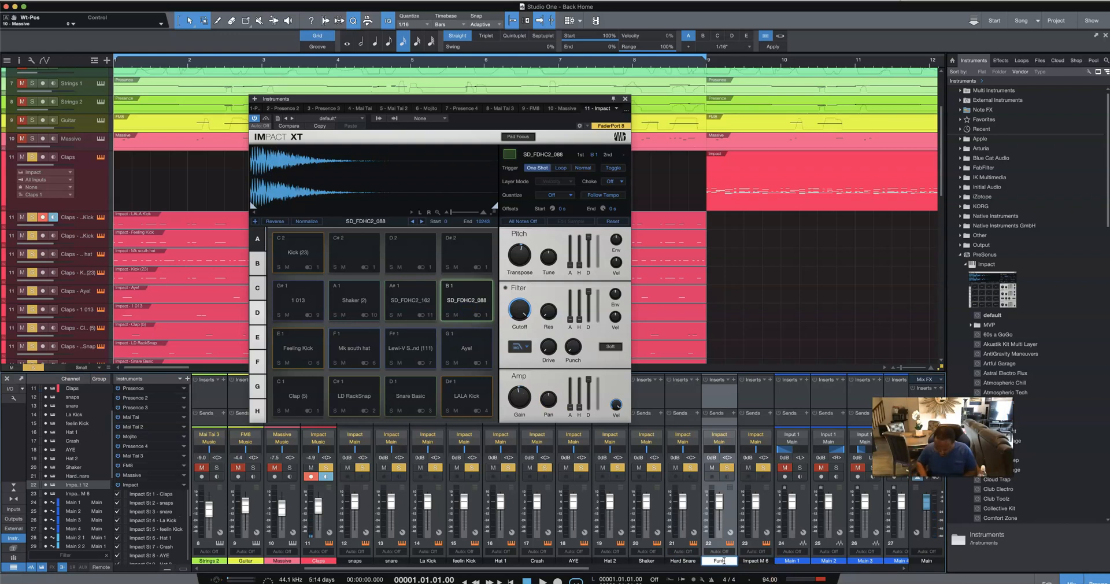
{"action": "double_click", "coordinate": [718, 560]}
{"action": "type", "text": " Snare"}
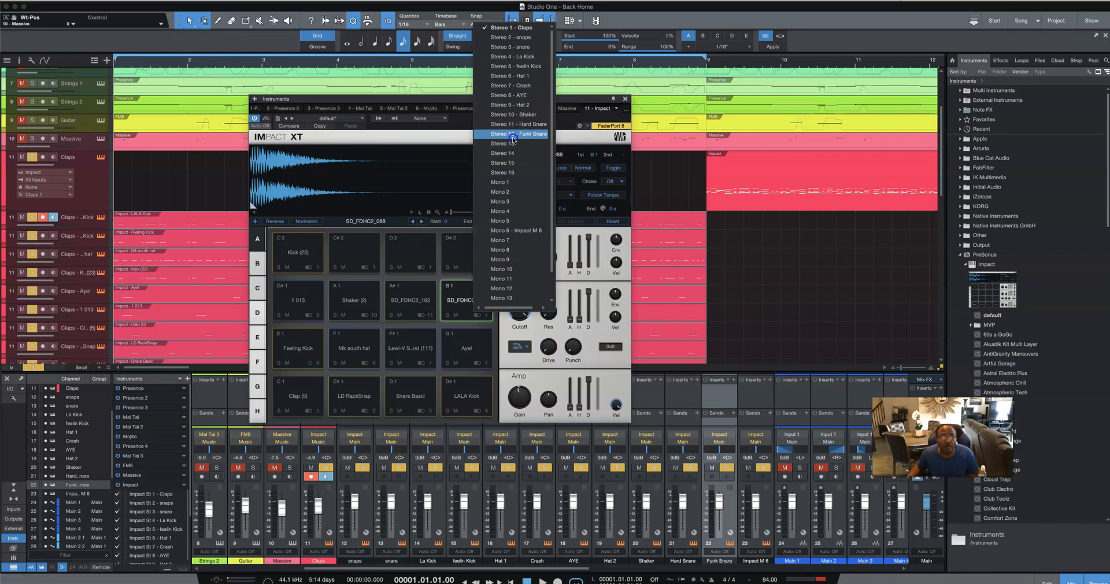
{"action": "left_click", "coordinate": [516, 134]}
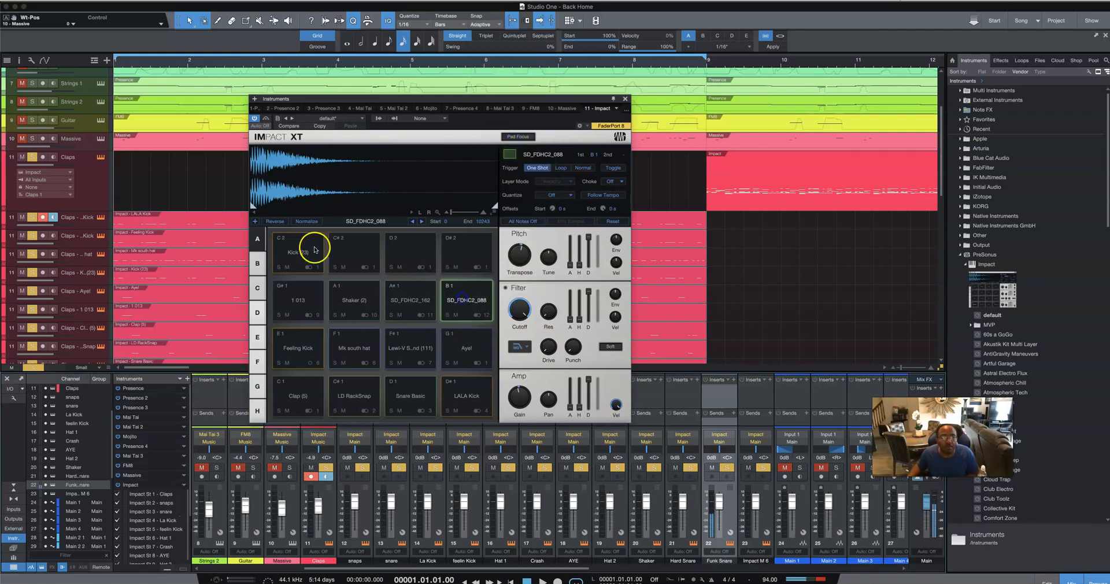
Step: Route the Kick (23) pad to Stereo 13 and rename that channel Kick 3
{"action": "left_click", "coordinate": [297, 253]}
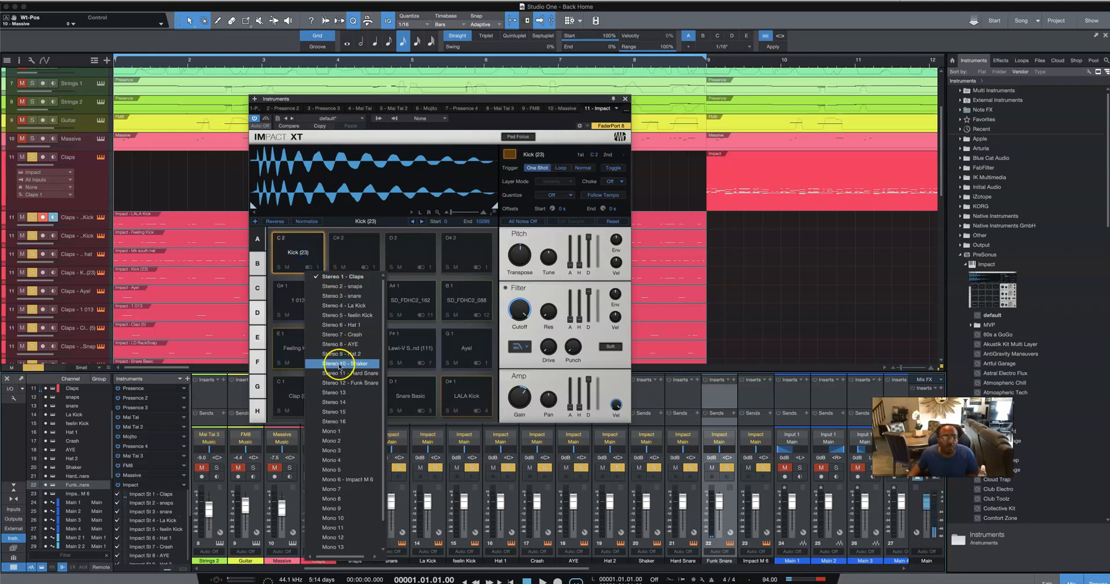
{"action": "left_click", "coordinate": [345, 363]}
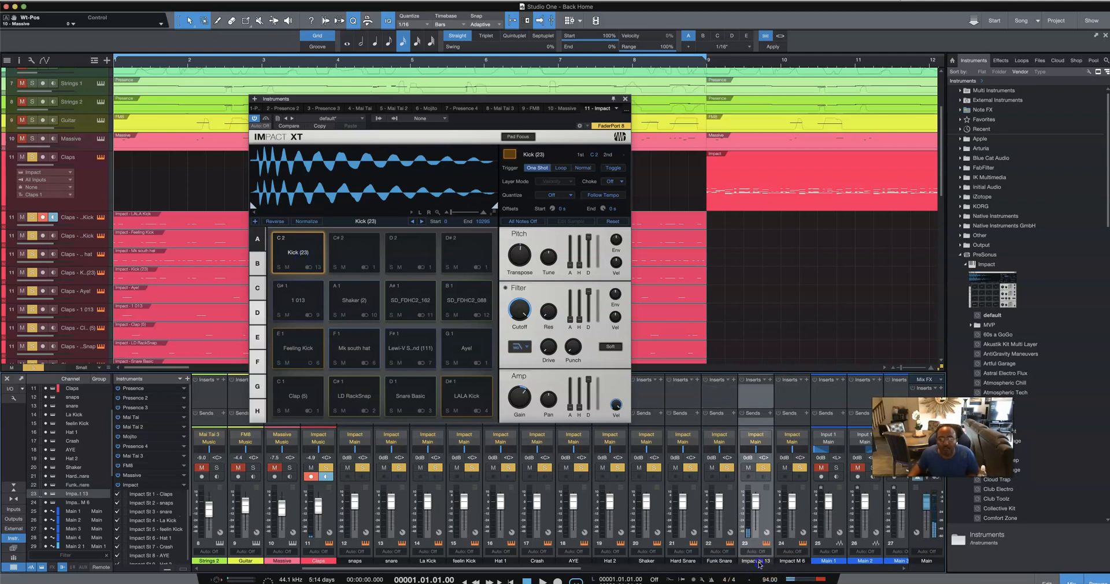
{"action": "double_click", "coordinate": [755, 560]}
{"action": "type", "text": "Kick 3"}
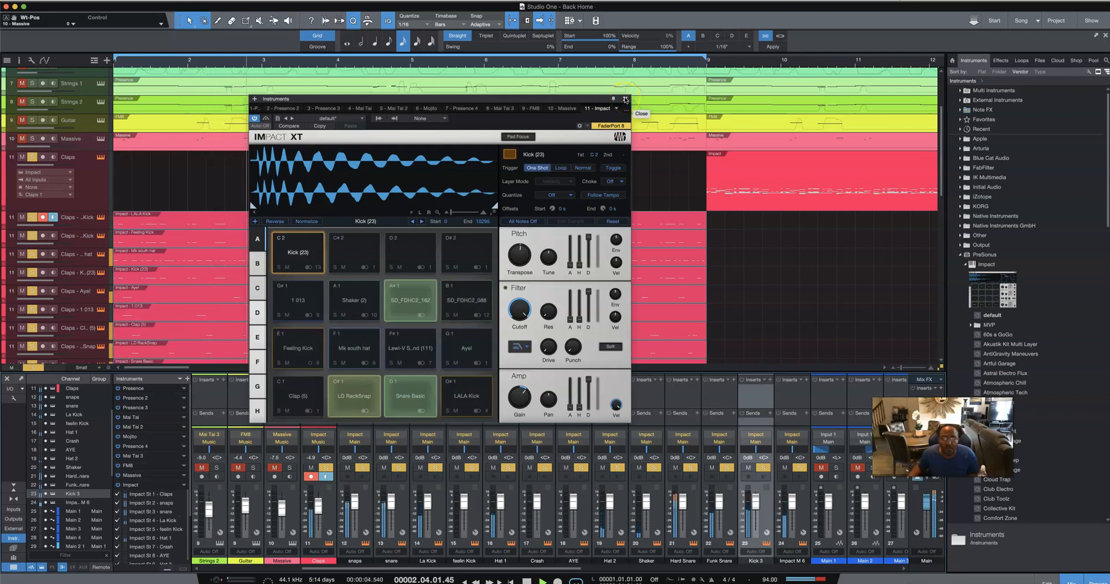
Step: Close the Impact XT editor and pick a green colour for a drum mixer channel
{"action": "left_click", "coordinate": [640, 113]}
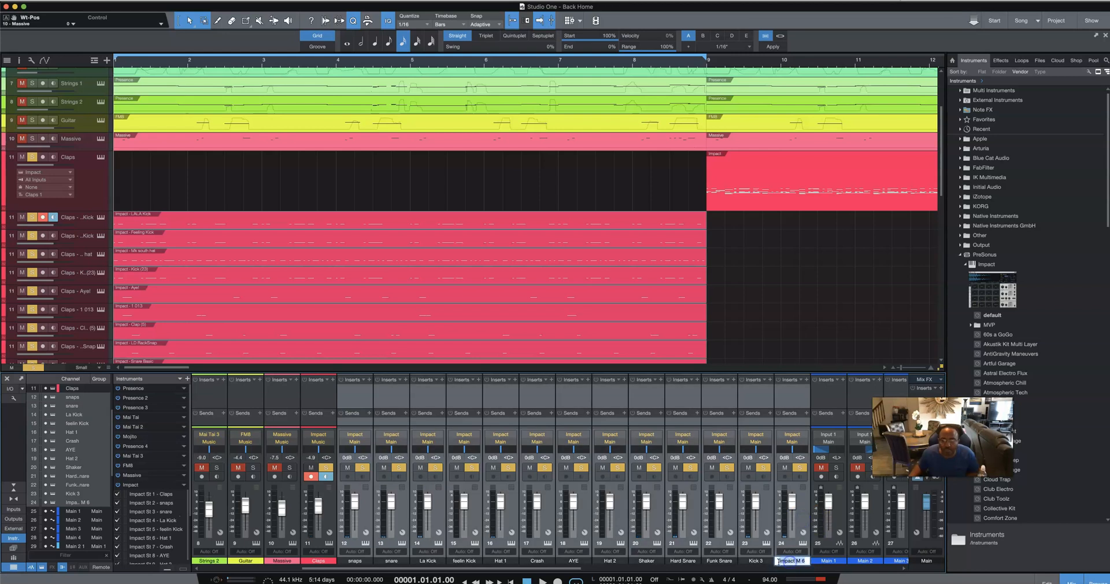
{"action": "left_click", "coordinate": [791, 561]}
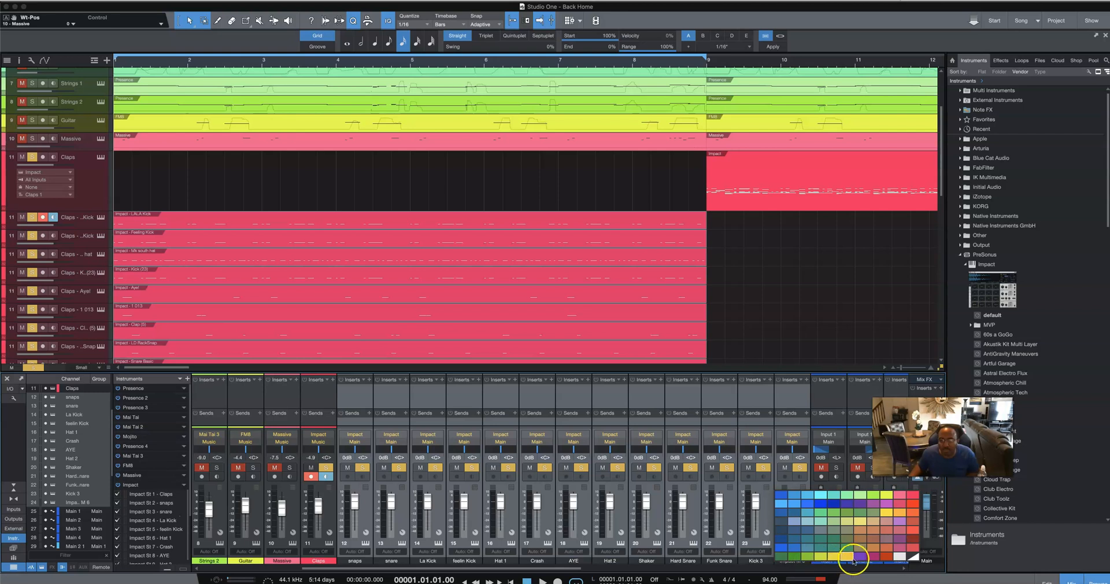
{"action": "mouse_move", "coordinate": [782, 547]}
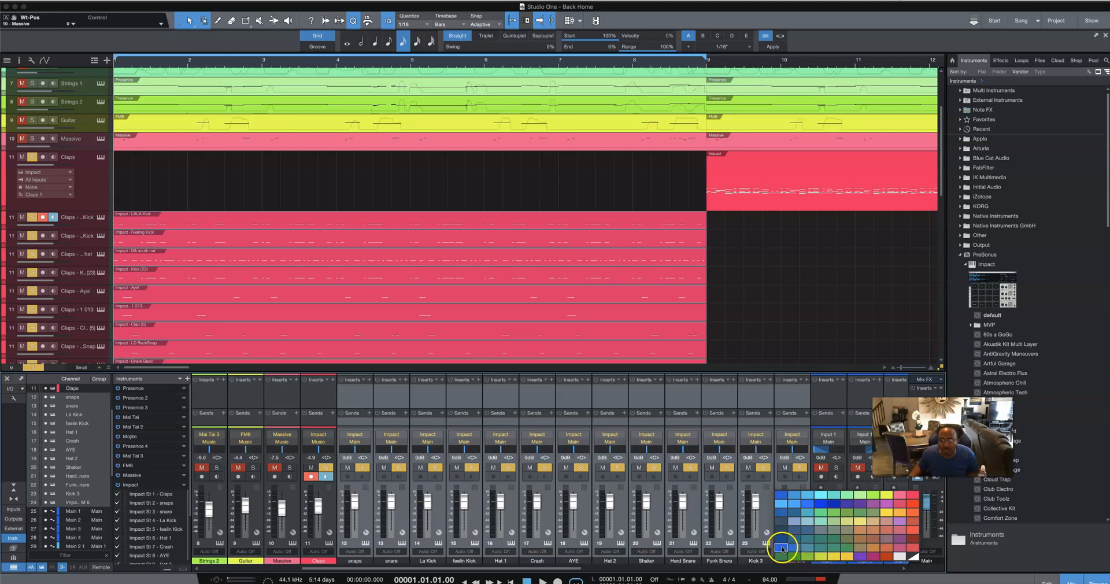